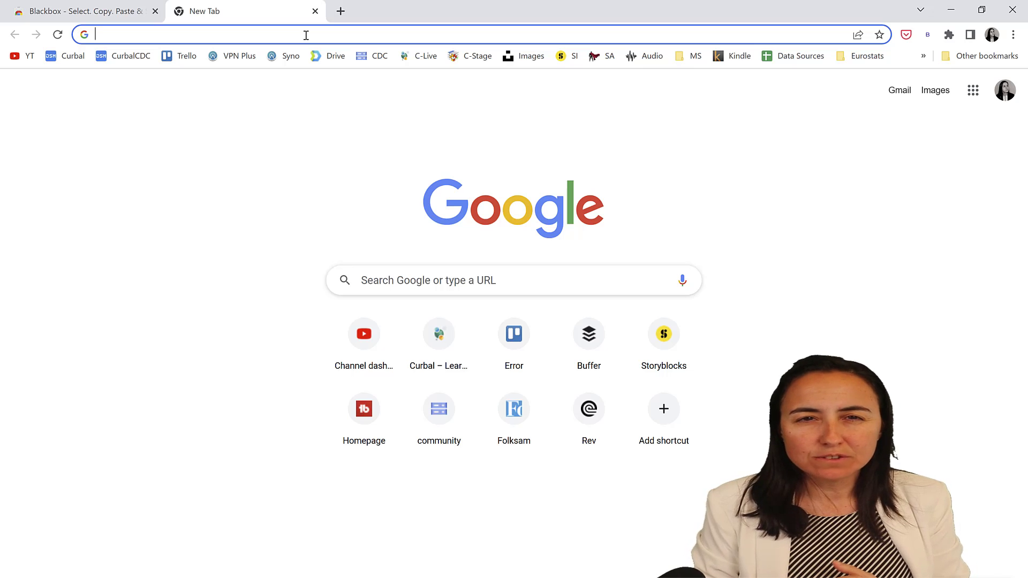
Search Google for 'prev row dax curbal' and open the DAX Fridays! #167 video result.
{"action": "type", "text": "prev row dax curbal"}
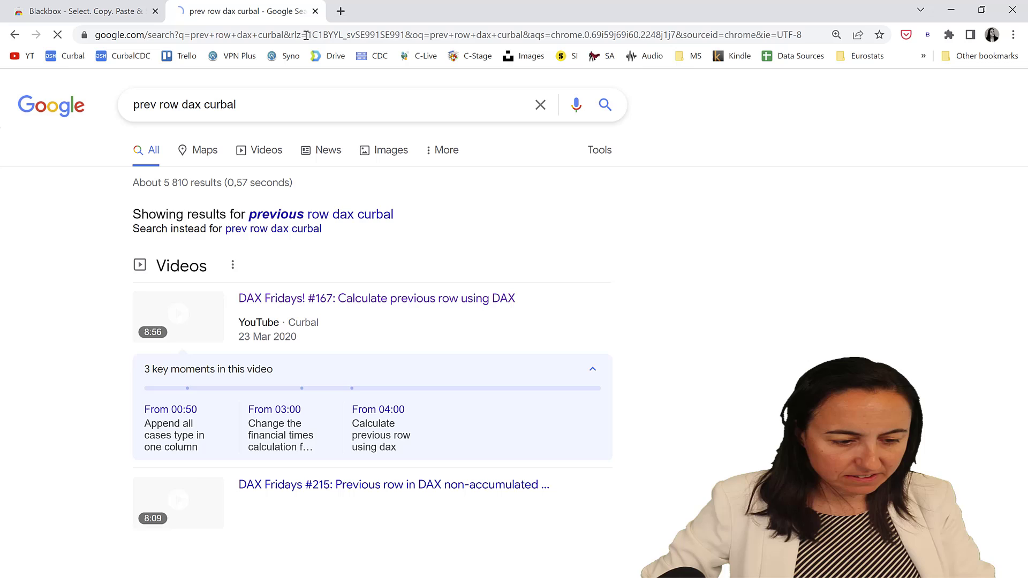
{"action": "left_click", "coordinate": [376, 299]}
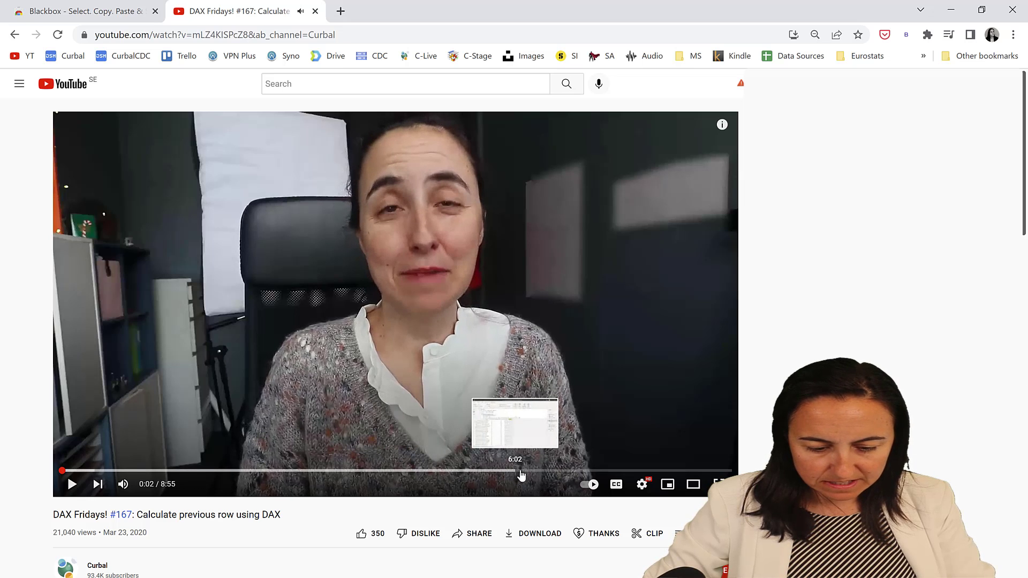
{"action": "mouse_move", "coordinate": [525, 470]}
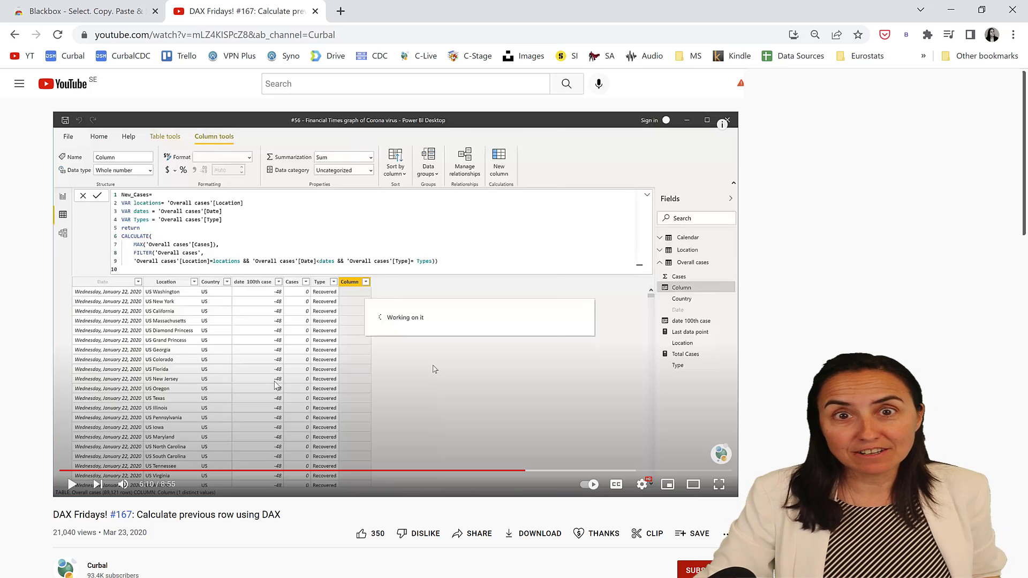
{"action": "mouse_move", "coordinate": [190, 294]}
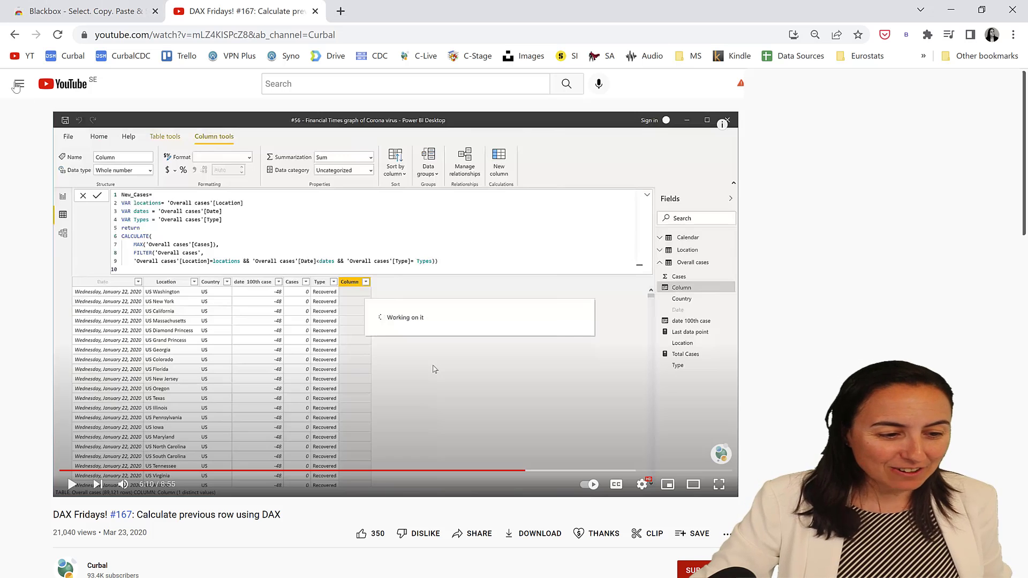
Bring the Blackbox extension's Chrome Web Store listing to the front.
{"action": "left_click", "coordinate": [79, 11]}
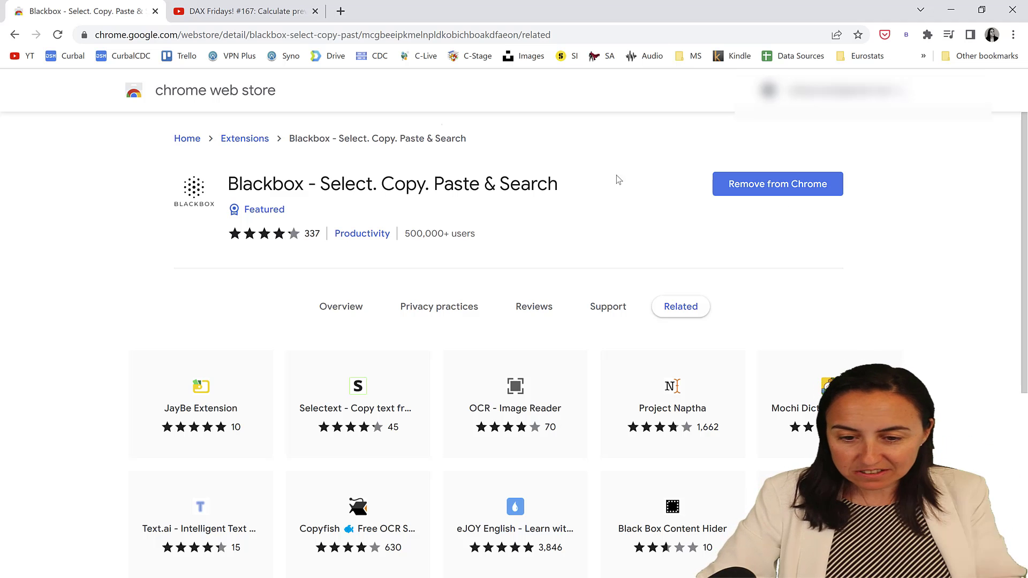
{"action": "mouse_move", "coordinate": [330, 155]}
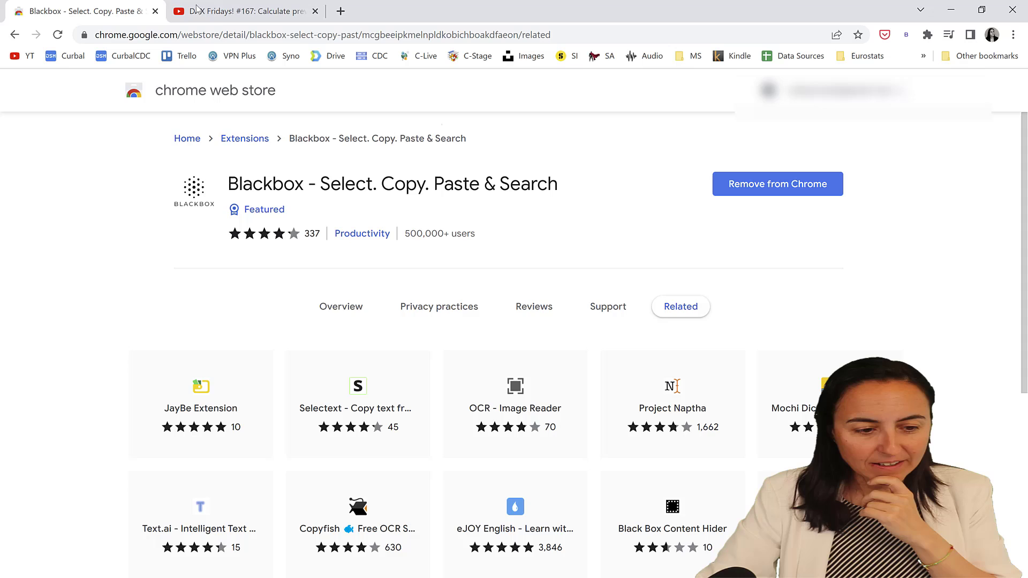
Return to the paused DAX video, launch Notepad, and start typing 'New_Cases'.
{"action": "left_click", "coordinate": [242, 11]}
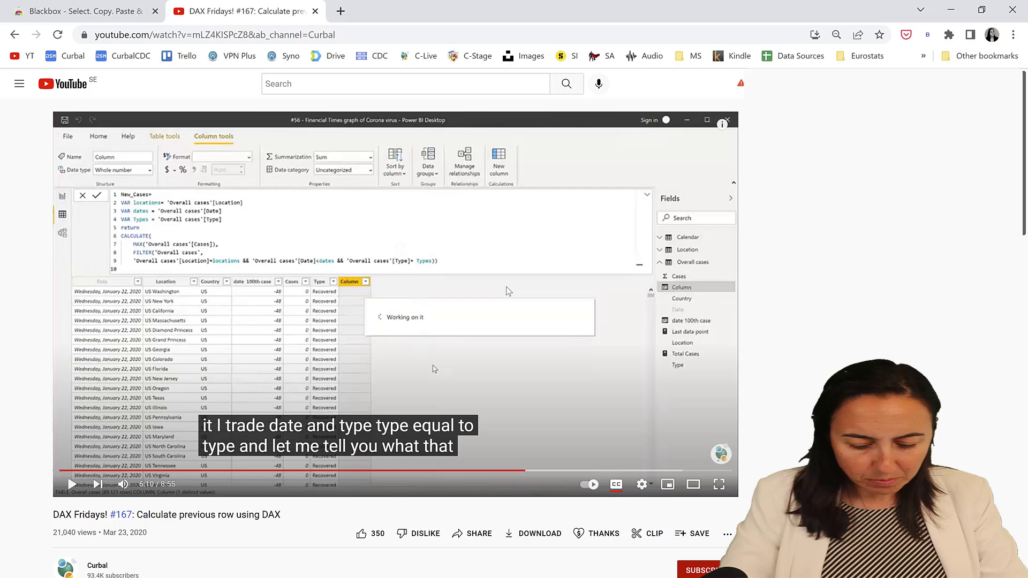
{"action": "type", "text": "notepad"}
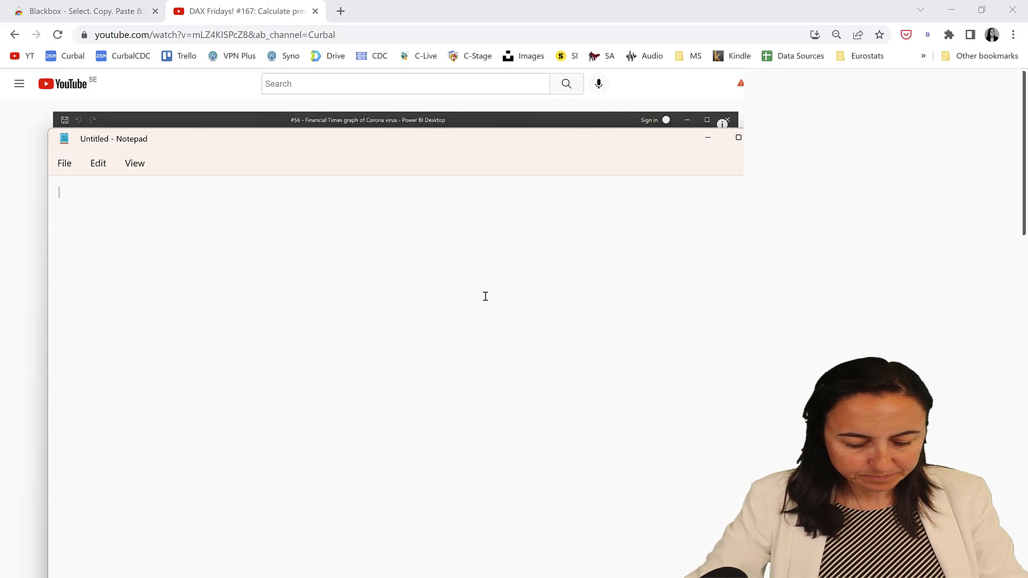
{"action": "type", "text": "New_Cases"}
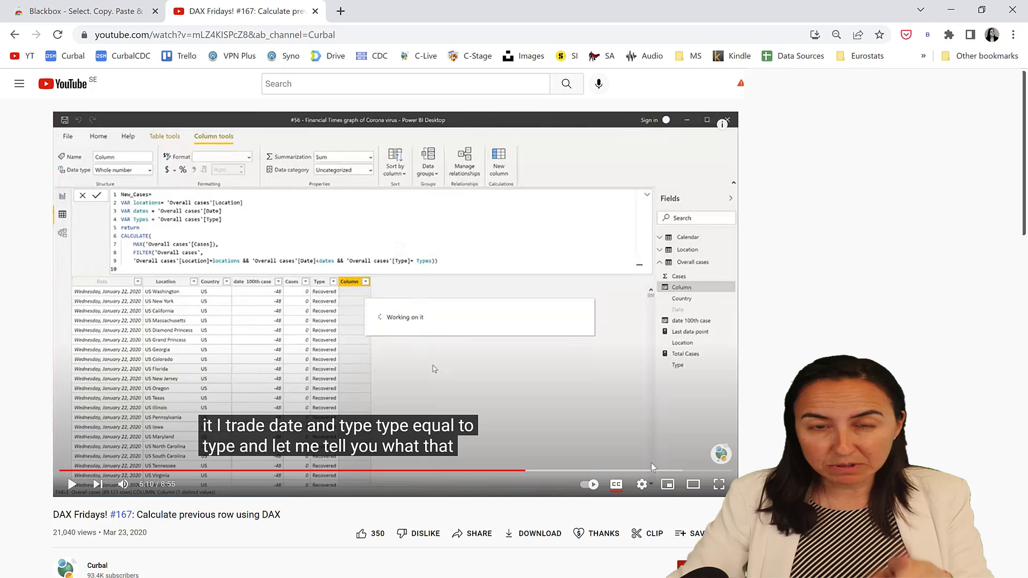
Adjust the video's playback quality, then deselect the twelve pasted table rows in Excel.
{"action": "left_click", "coordinate": [642, 484]}
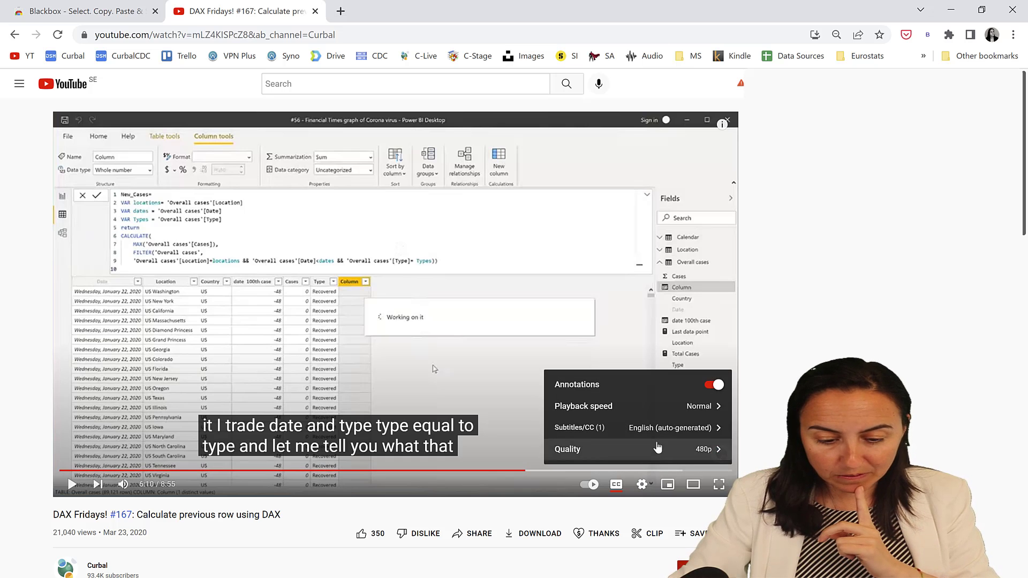
{"action": "left_click", "coordinate": [568, 449]}
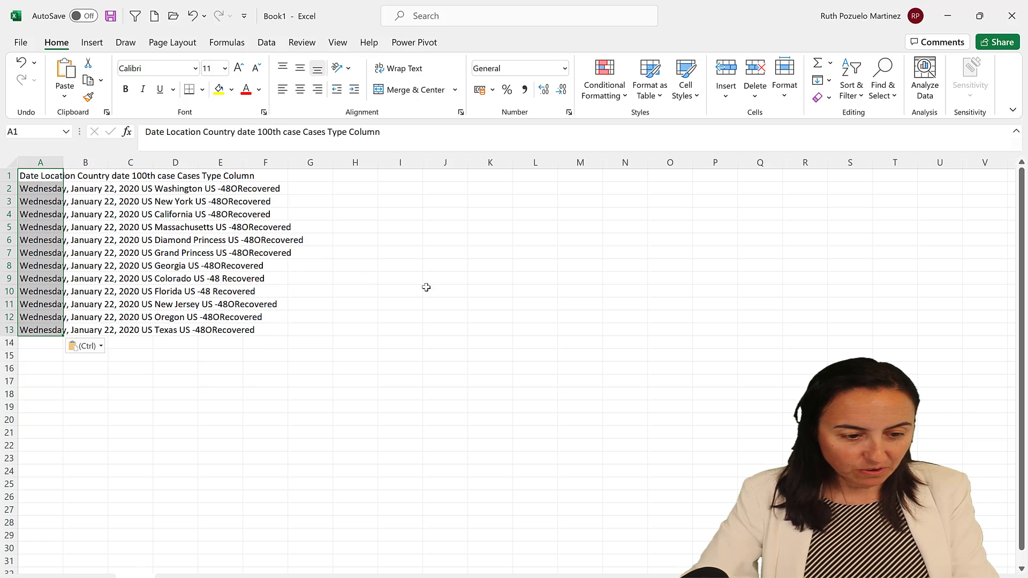
{"action": "left_click", "coordinate": [490, 291]}
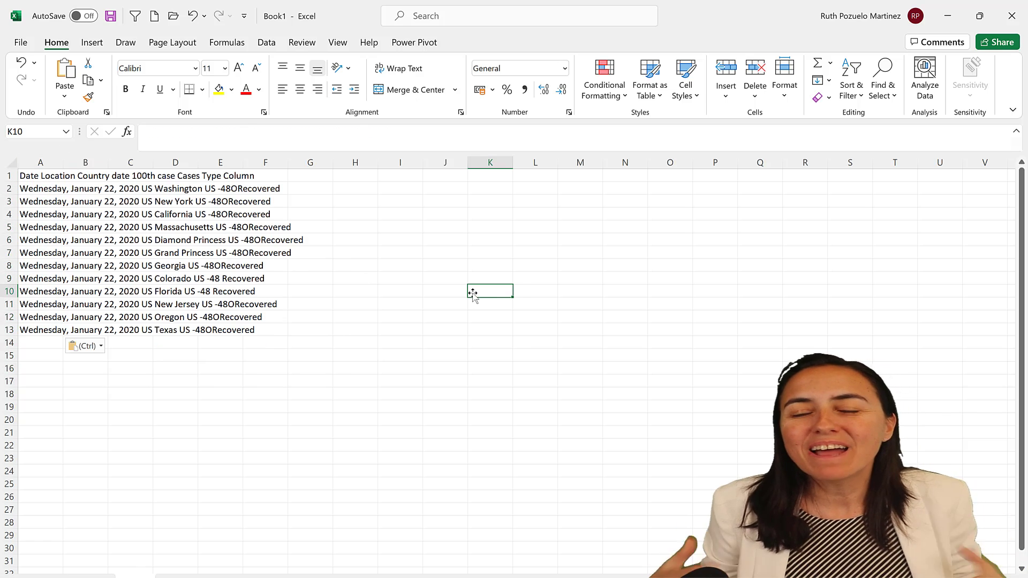